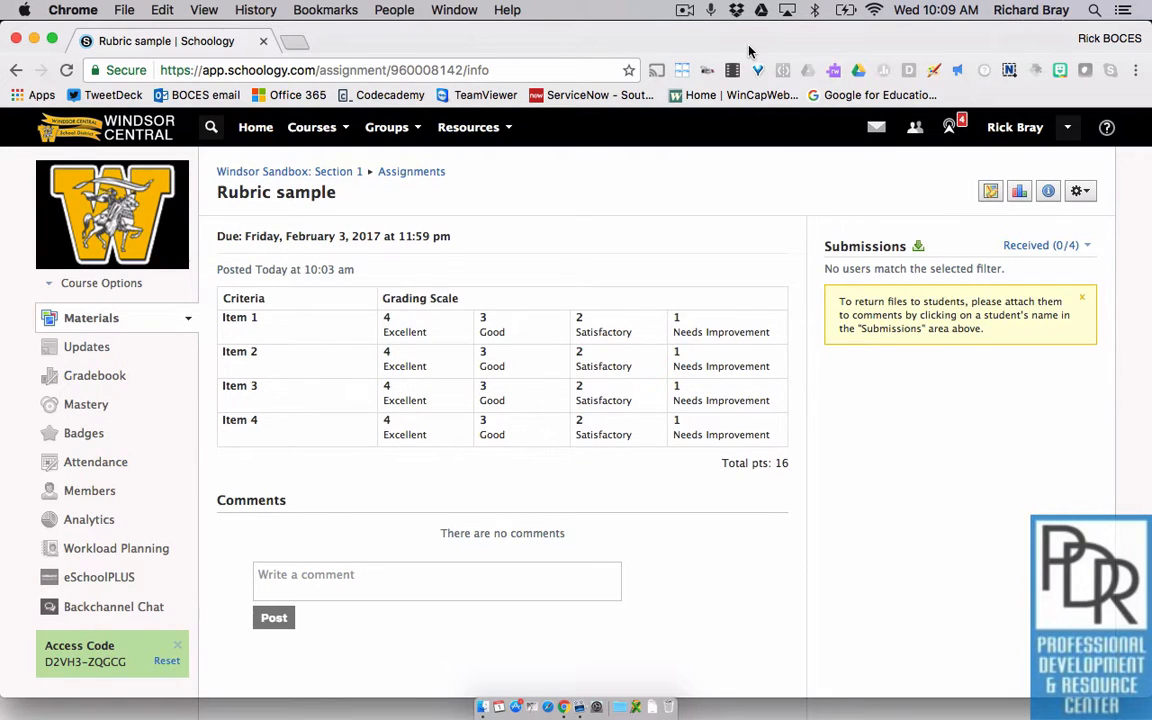
mouse_move(672, 124)
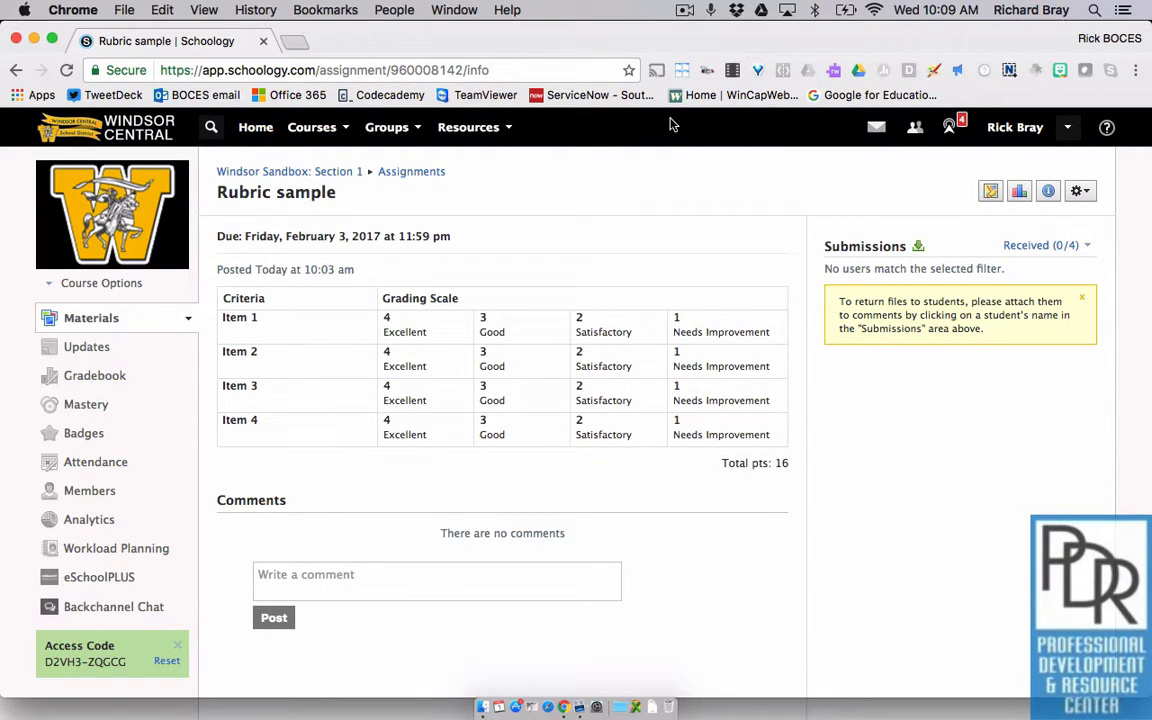
mouse_move(600, 307)
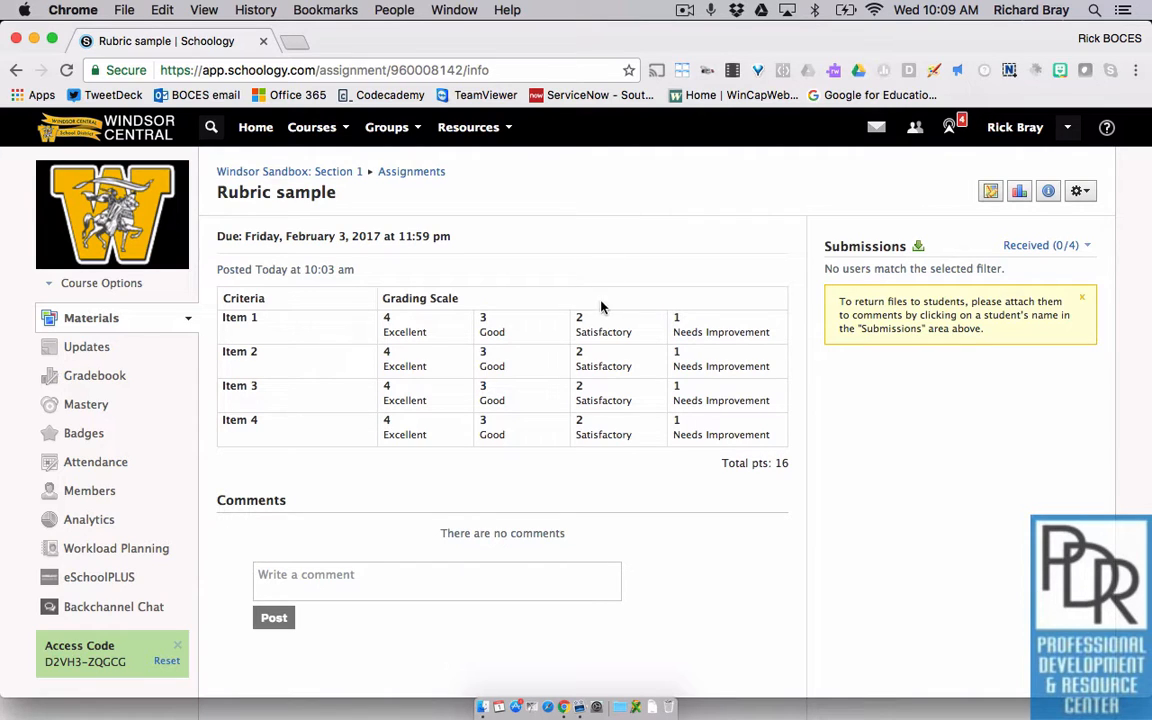
mouse_move(475, 383)
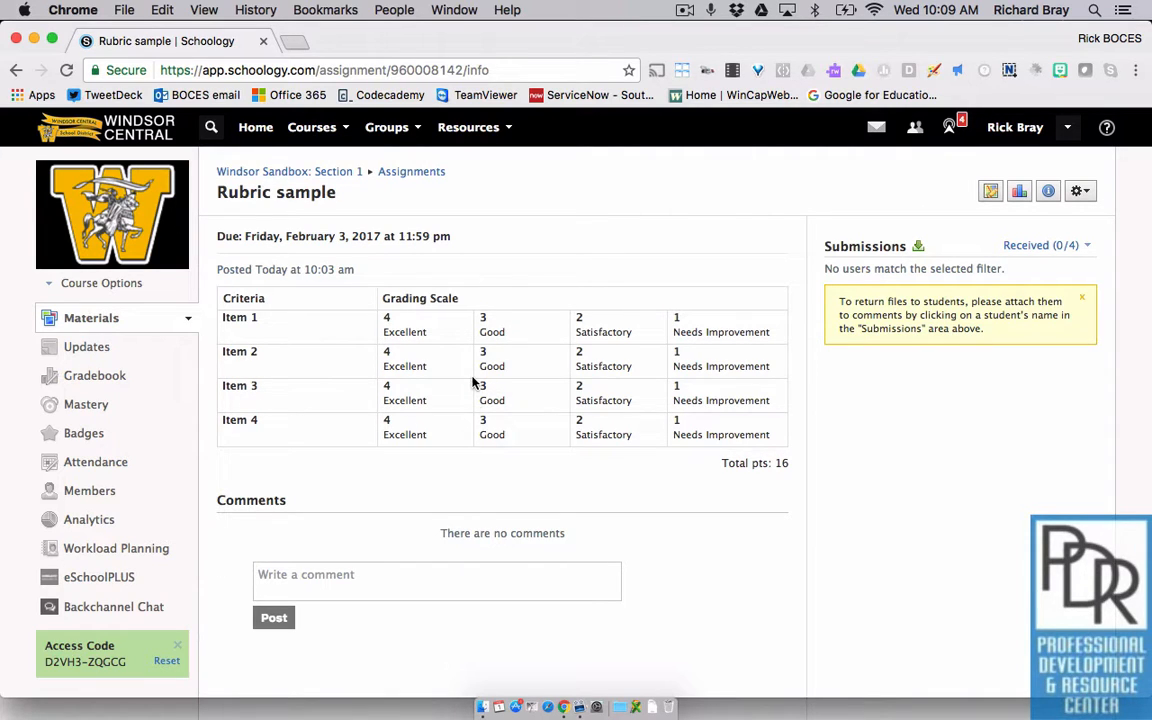
mouse_move(486, 535)
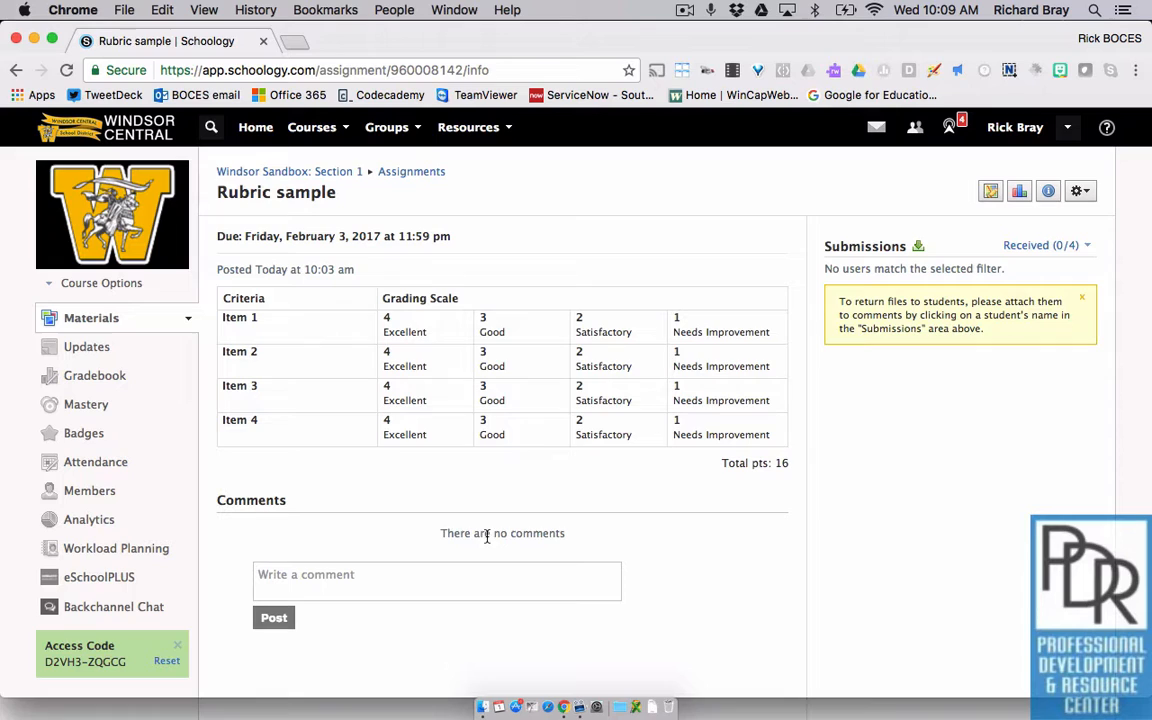
mouse_move(879, 527)
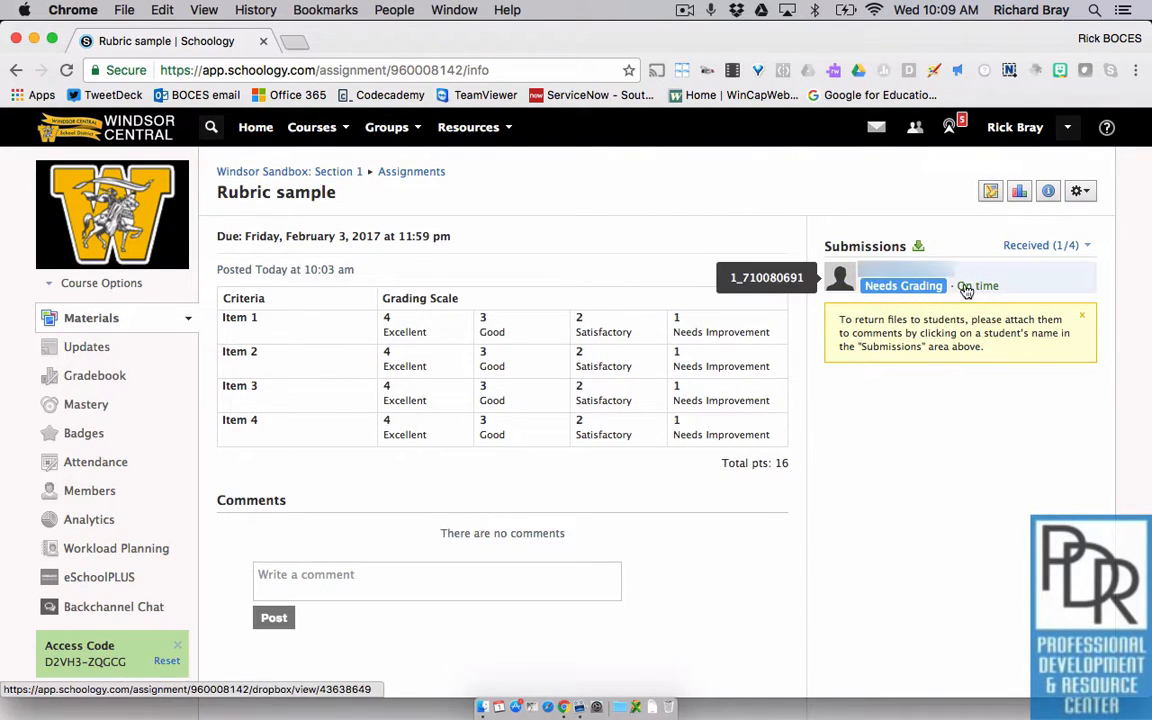
Open the student's Needs Grading submission to view the sample document.
left_click(902, 285)
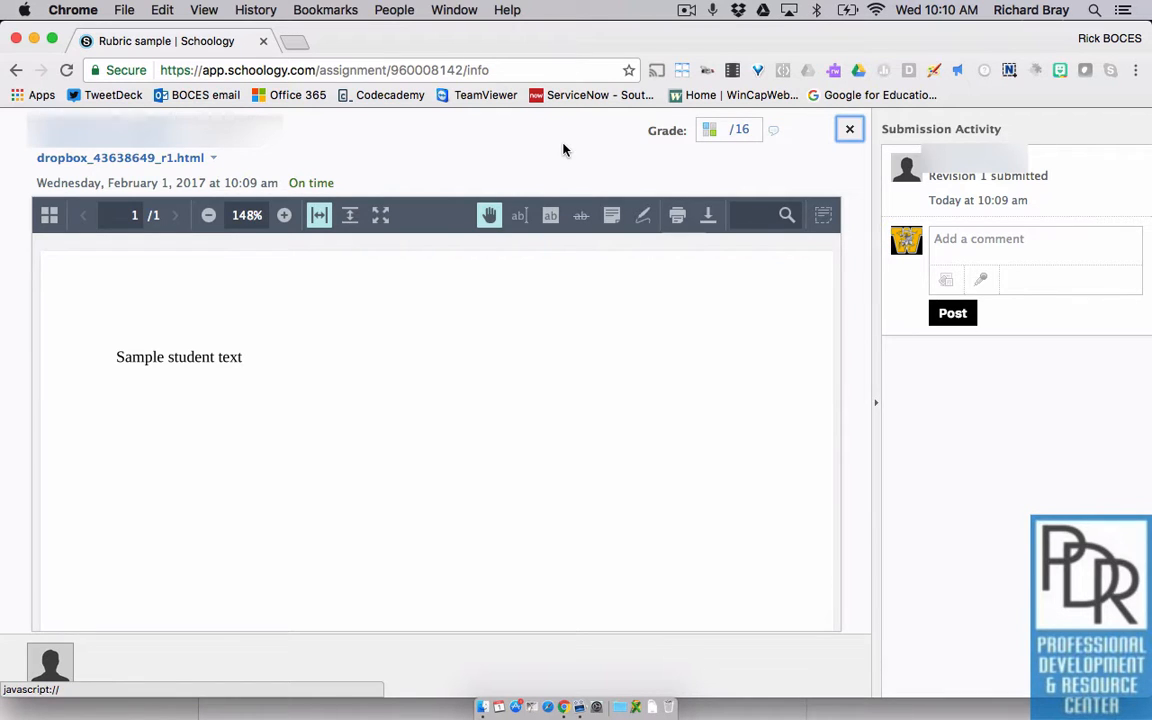
Score the rubric items 4, 3, 4, 4 and comment on Item 2: 'add more detail to get a 4'.
left_click(710, 129)
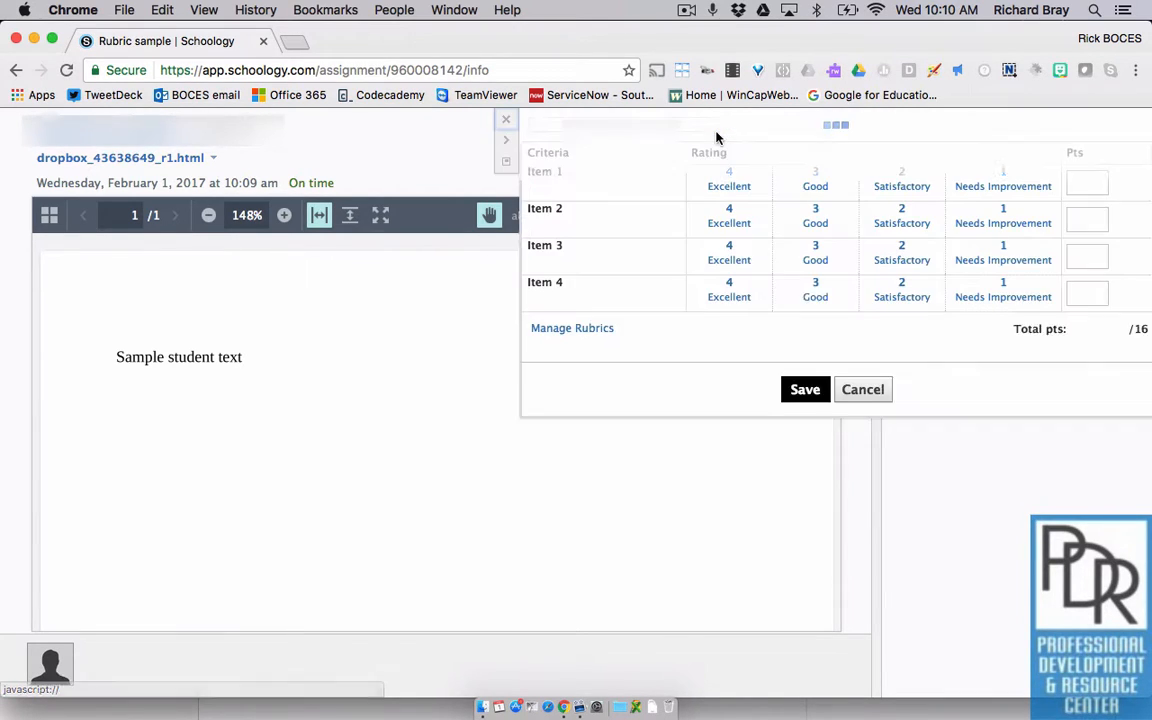
left_click(729, 192)
type("a")
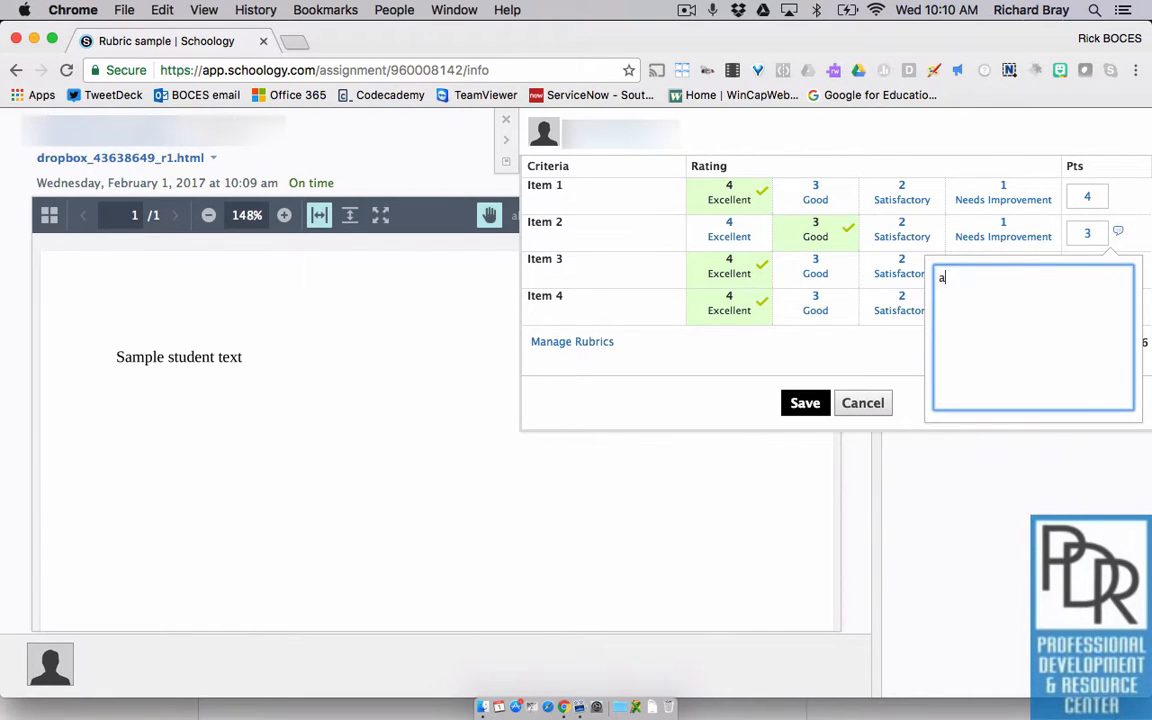
type("dd more detail to")
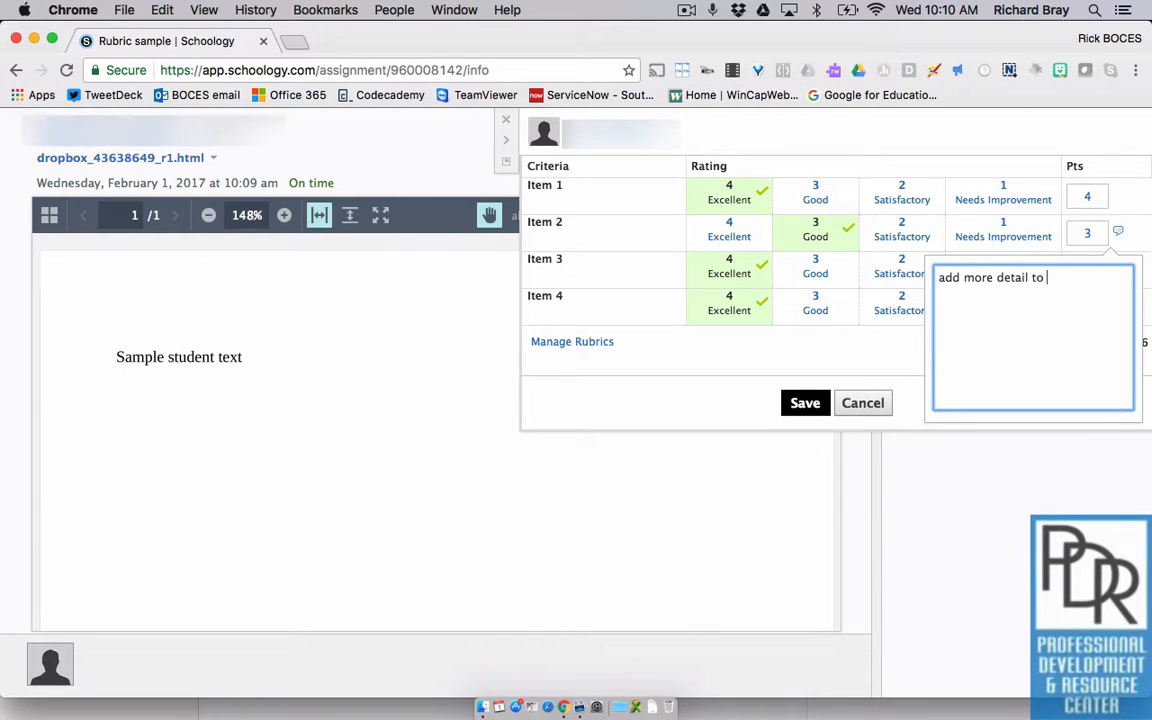
type("get a 4")
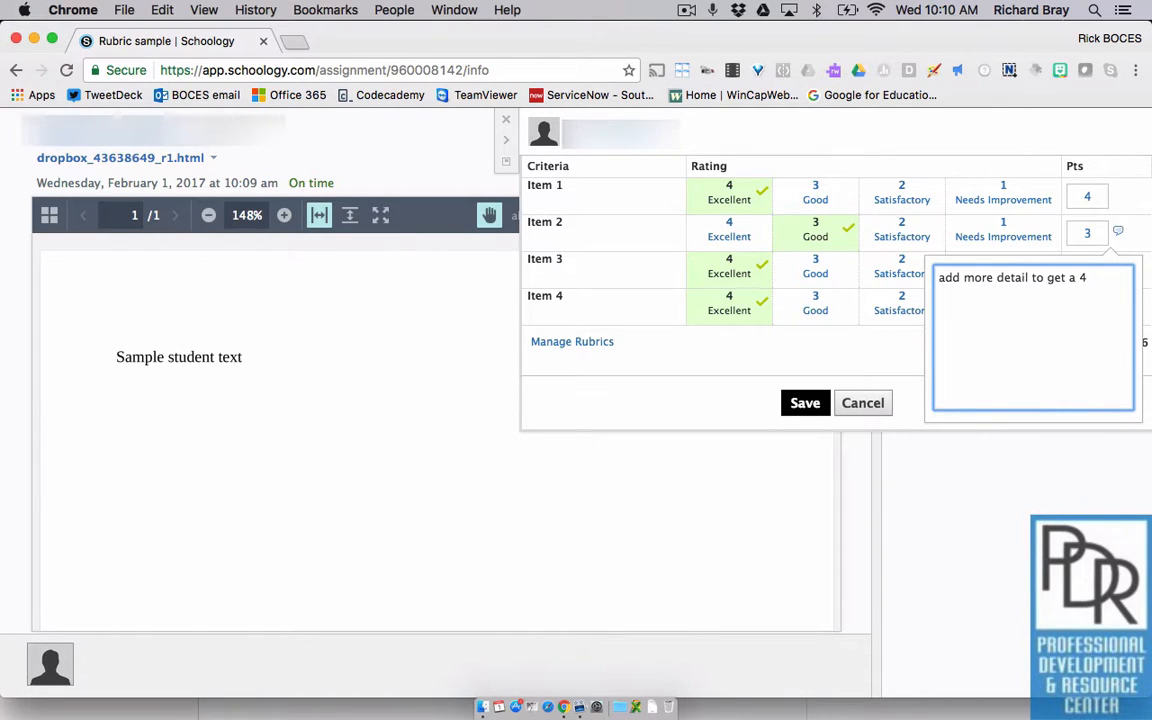
Save the rubric scores and Item 2 comment for a 15/16 grade.
left_click(805, 402)
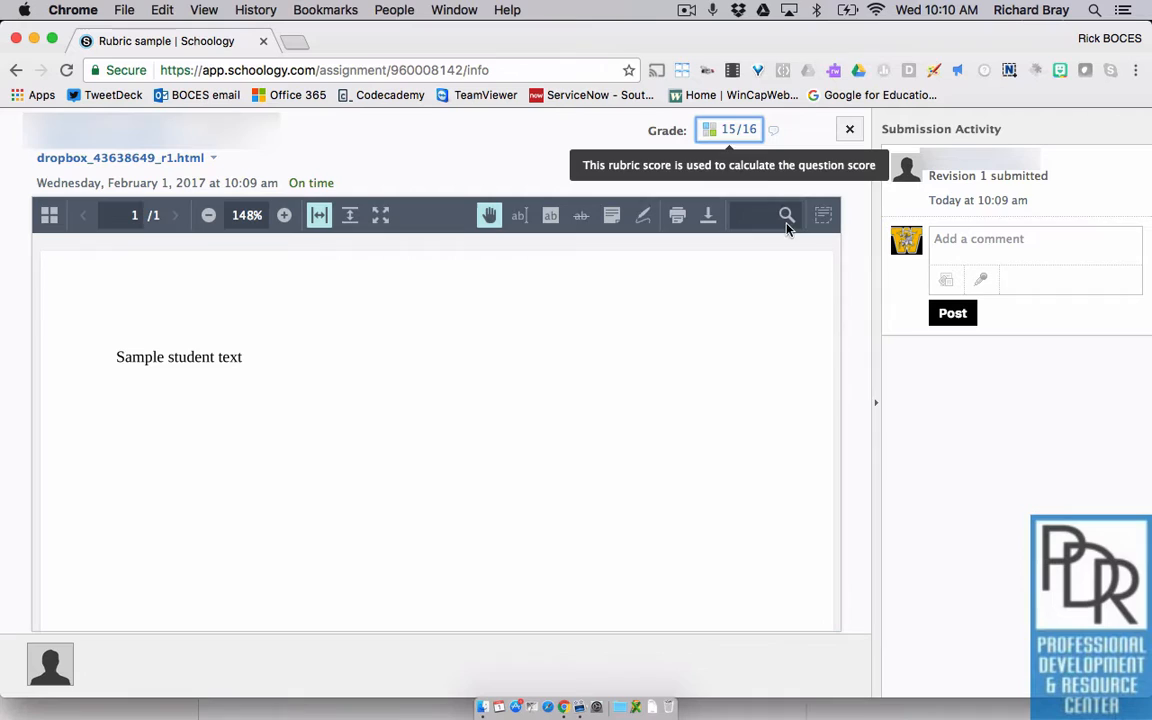
mouse_move(538, 165)
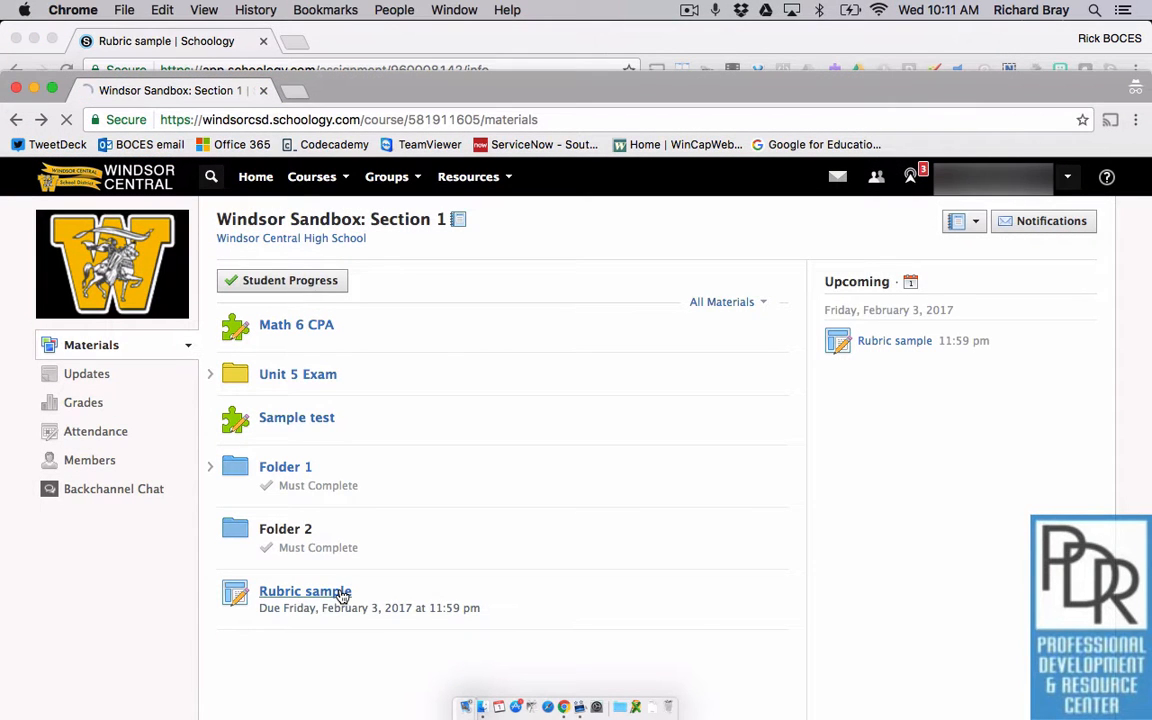
Open Rubric sample from the course Materials list in the student window.
left_click(305, 591)
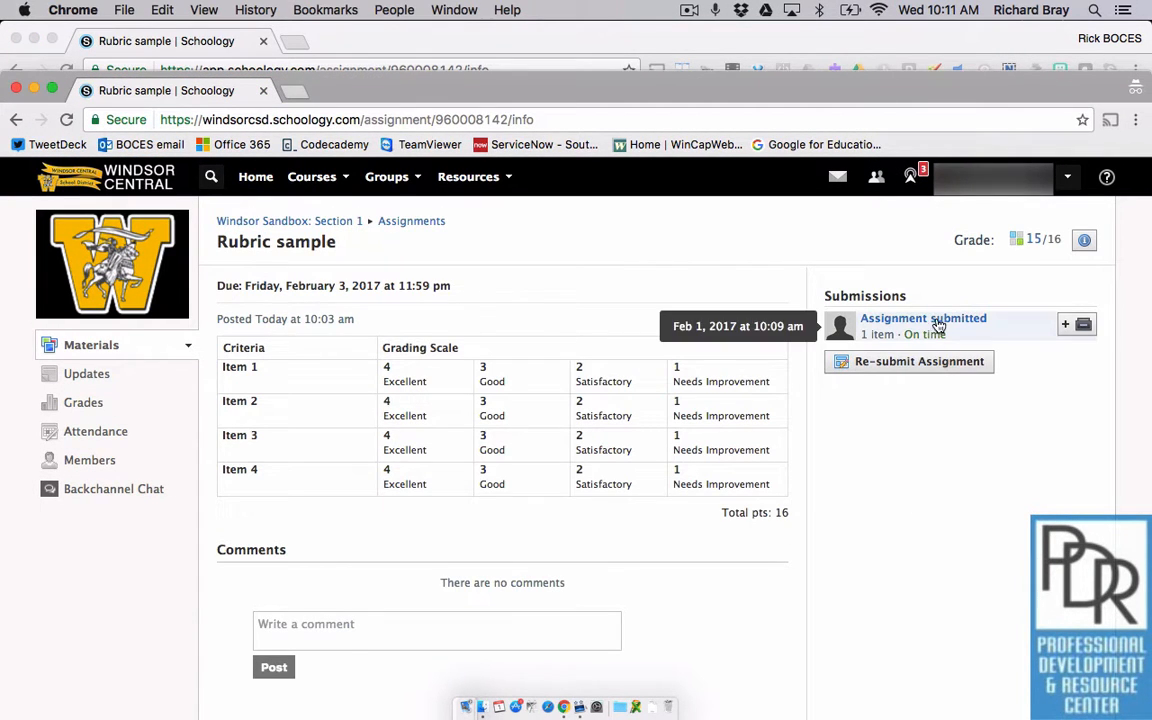
mouse_move(1051, 260)
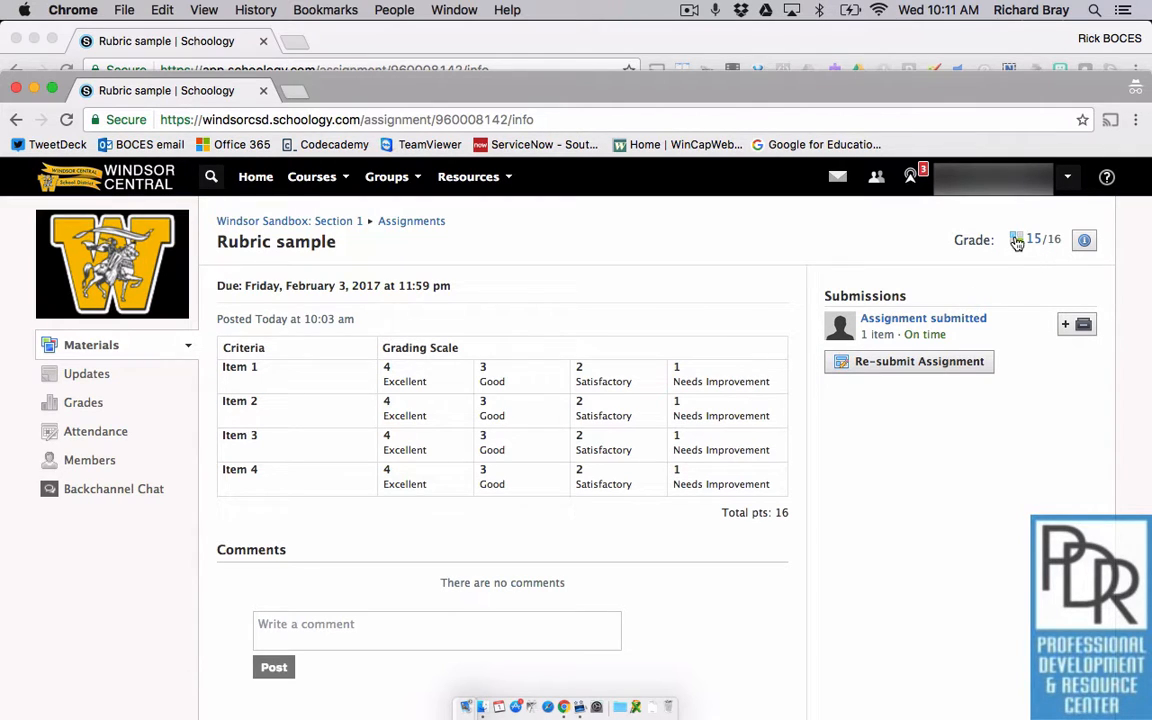
Show the rubric breakdown behind the 15/16 grade in student view.
left_click(1017, 240)
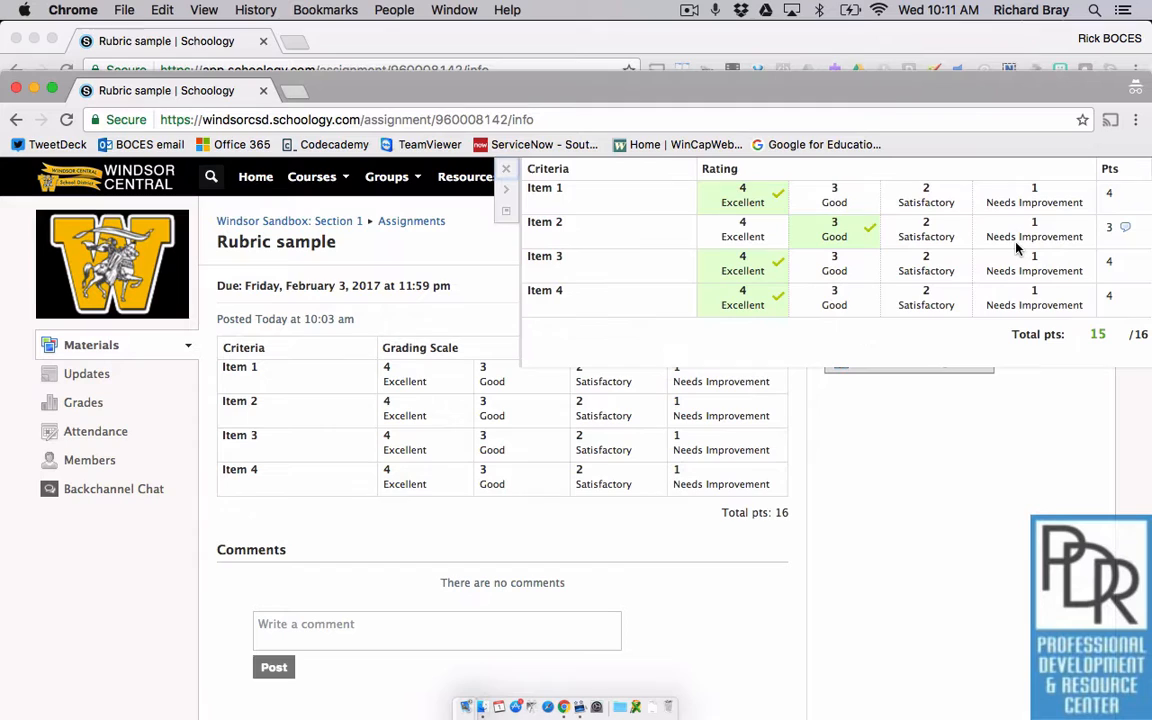
mouse_move(943, 170)
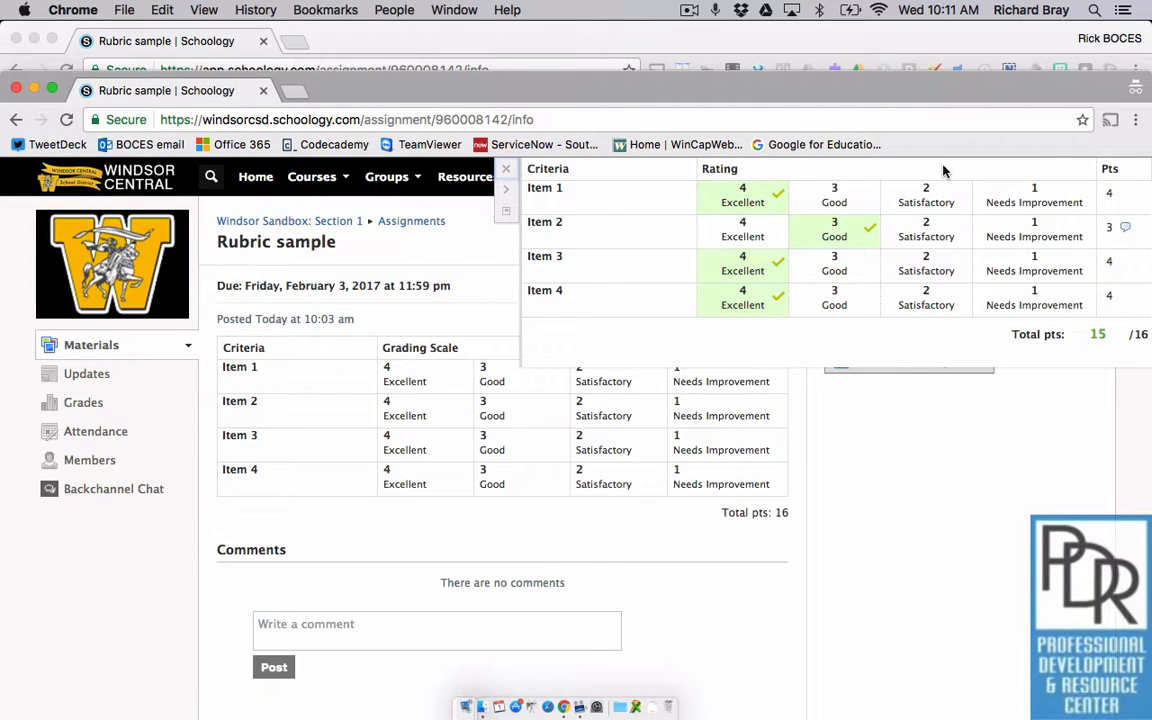
mouse_move(1124, 228)
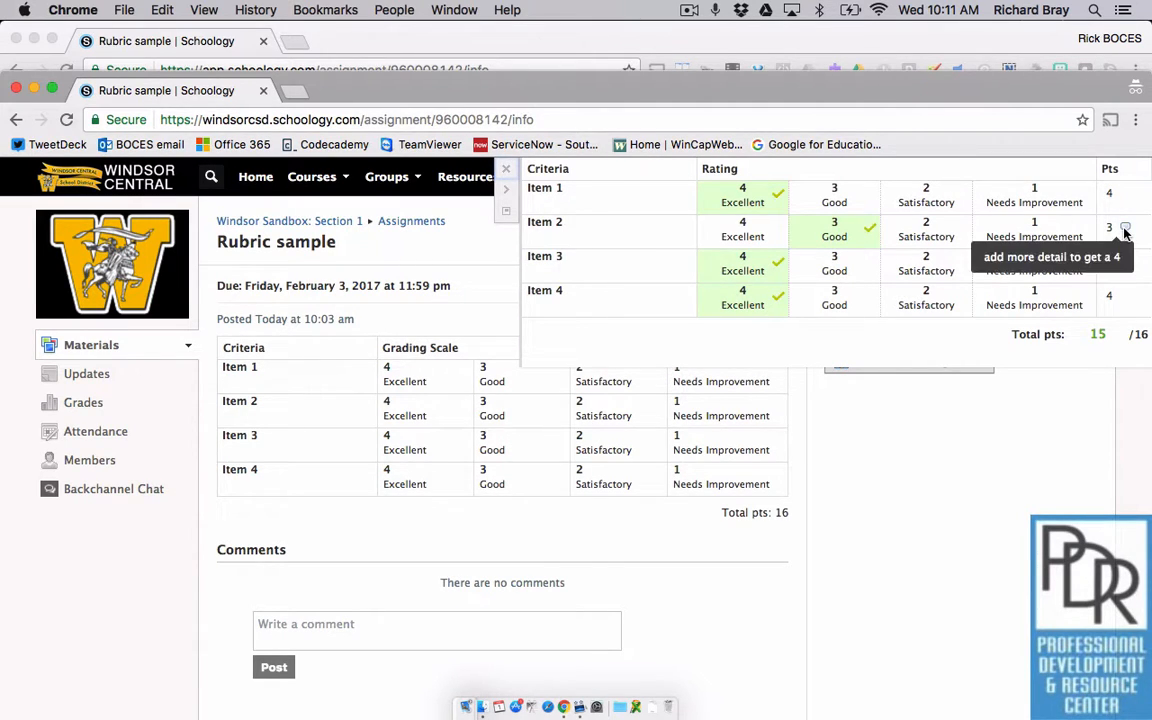